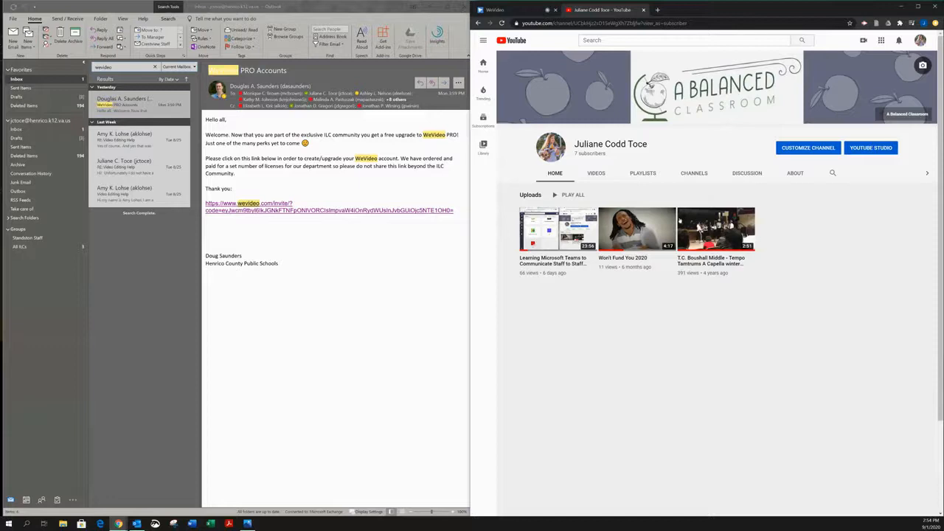
mouse_move(686, 165)
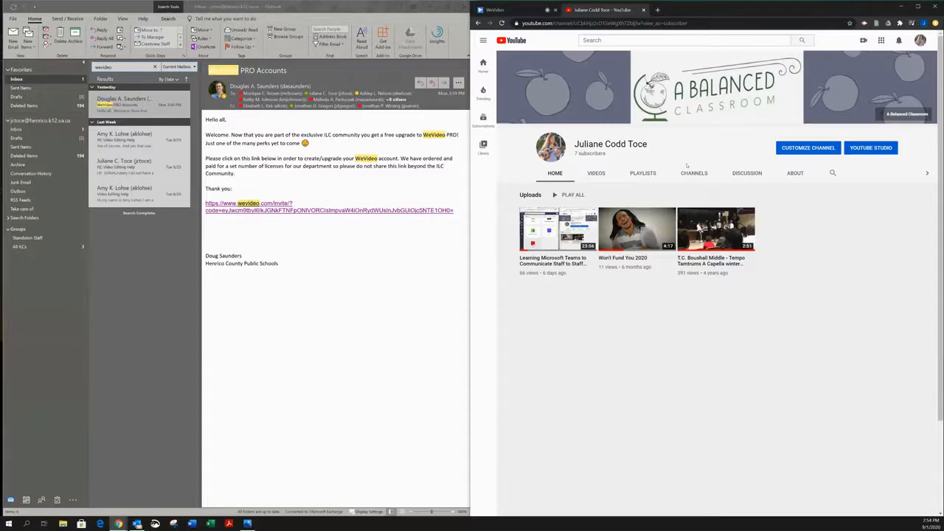
mouse_move(356, 313)
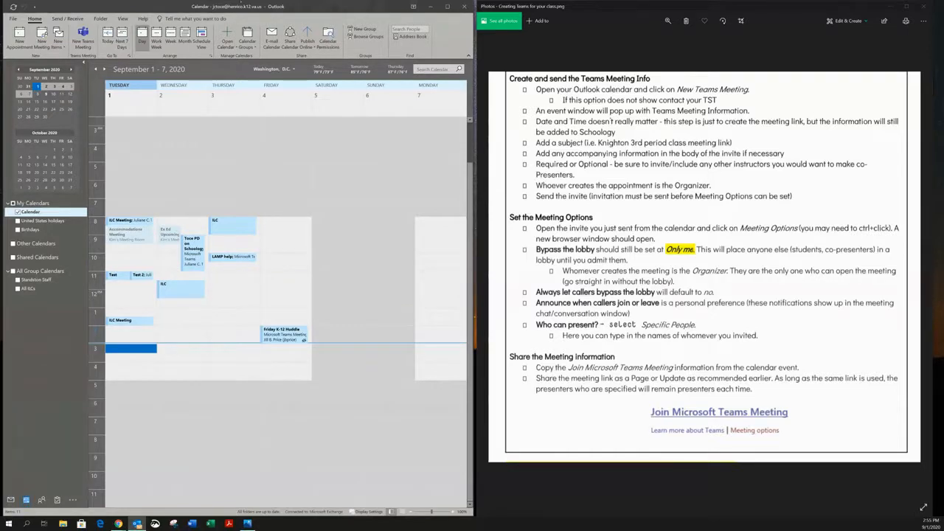
mouse_move(83, 35)
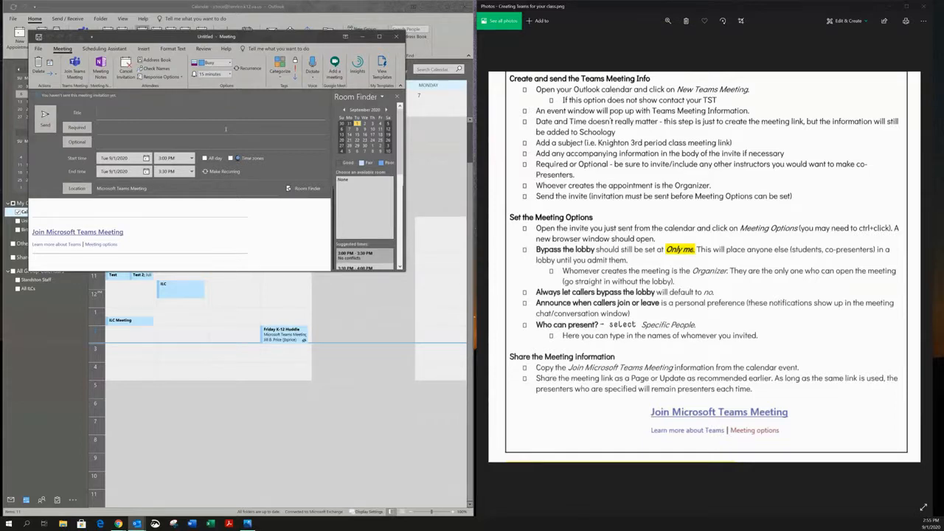
Step: Enter 'Mrs. Toce' as the title of the new Teams meeting
type("Mrs. Toce - Meeting")
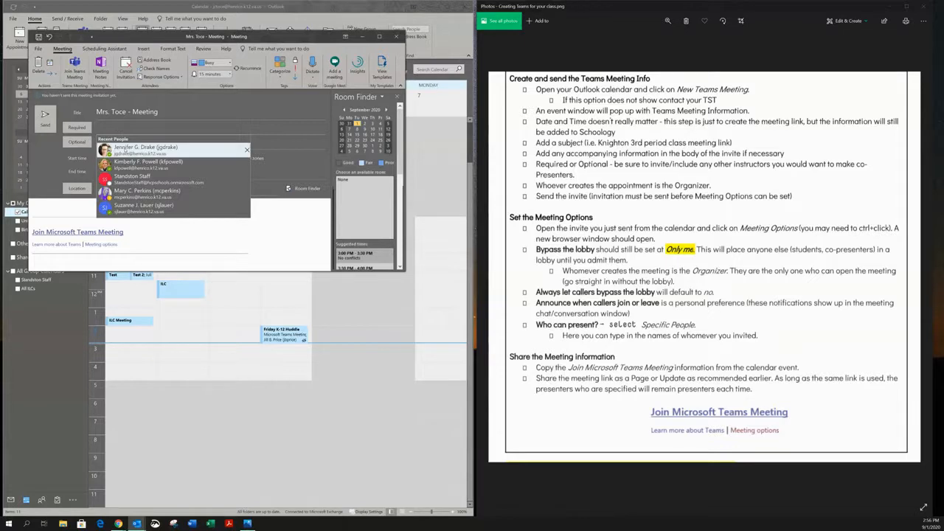
Step: Add two co-presenters from Recent People as required attendees
left_click(135, 147)
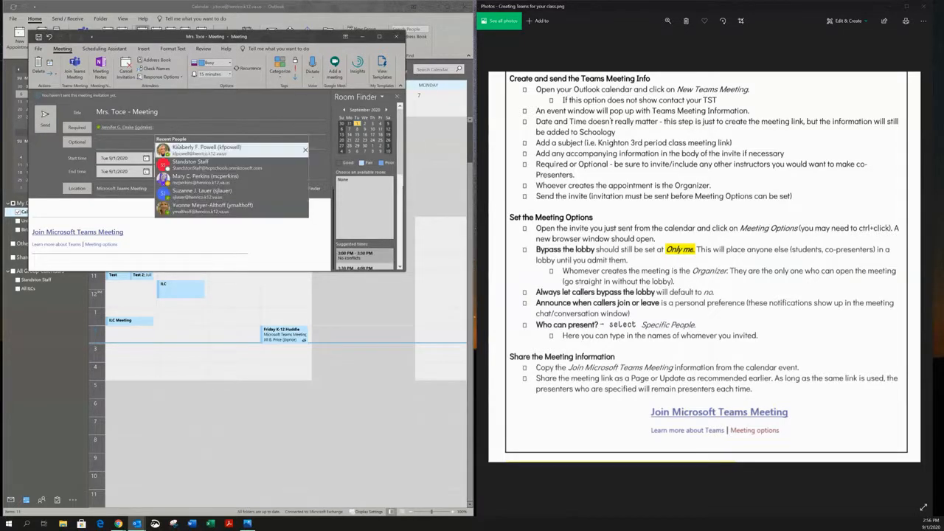
left_click(206, 147)
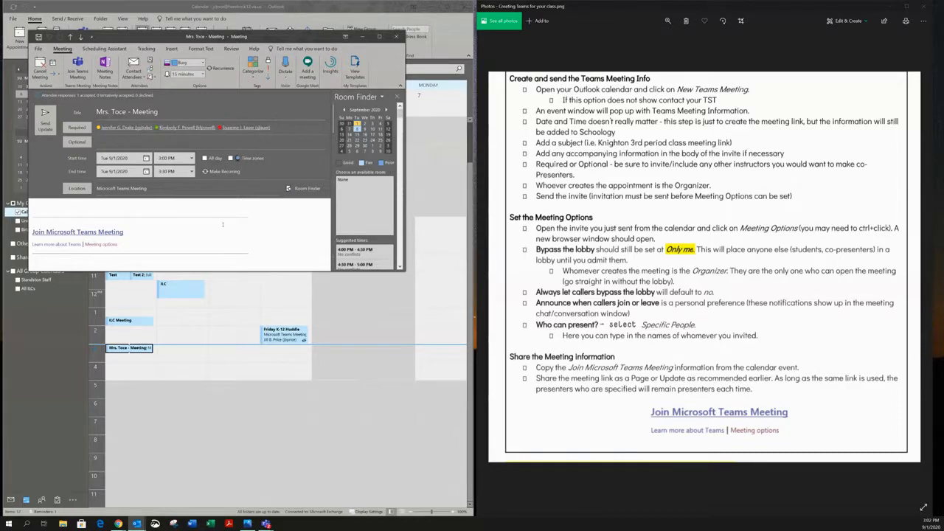
mouse_move(96, 247)
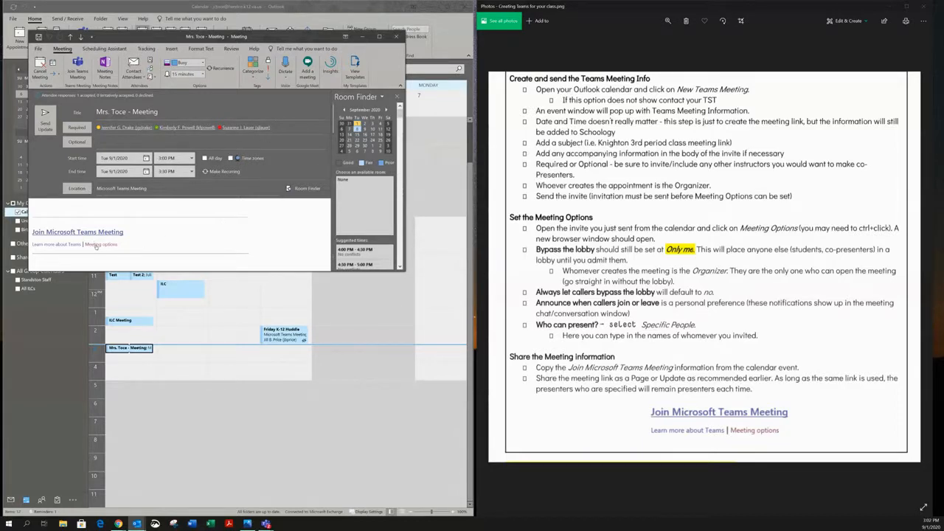
mouse_move(77, 232)
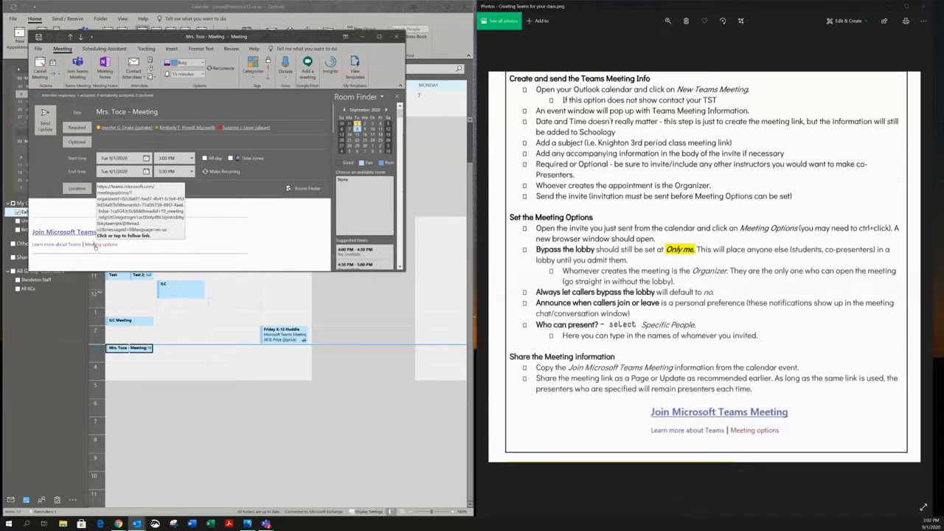
Step: Open the Meeting options link from the Mrs. Toce invitation
left_click(101, 245)
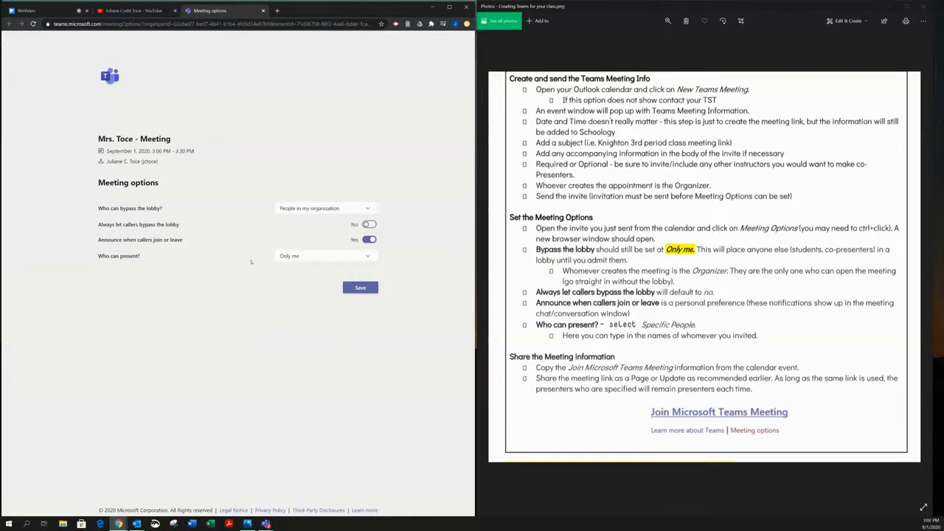
mouse_move(201, 215)
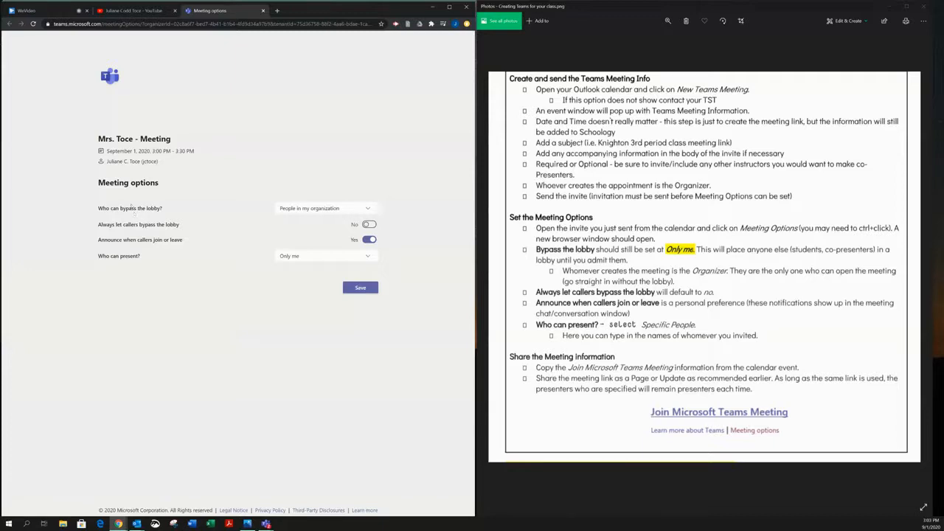
Step: Set 'Who can bypass the lobby?' to Only me
left_click(324, 208)
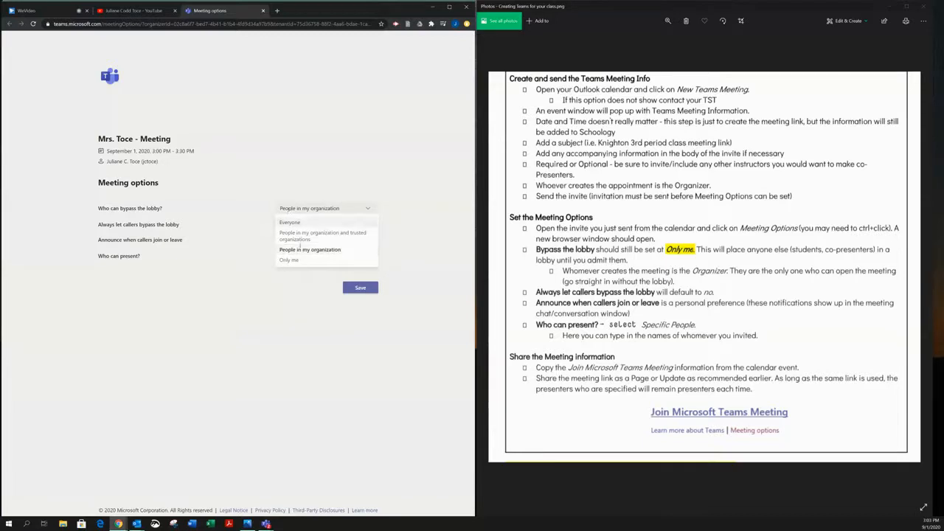
left_click(289, 260)
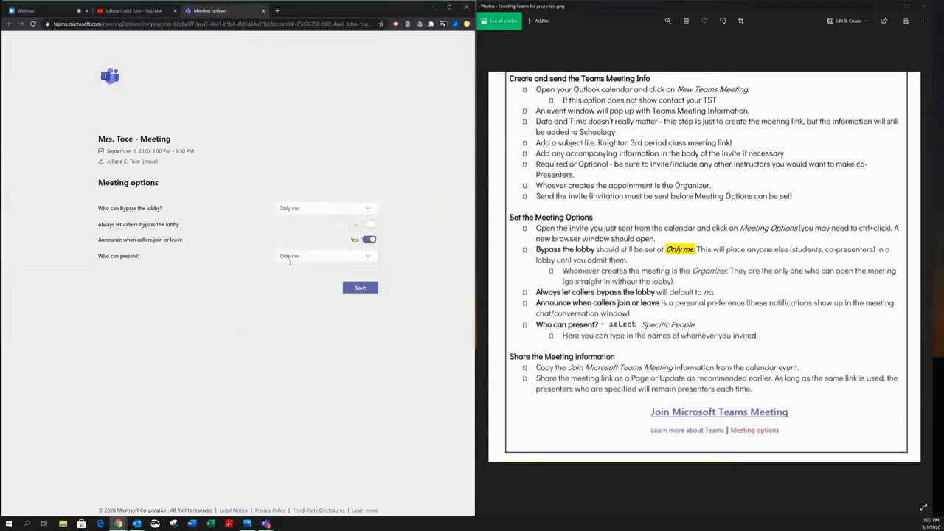
left_click(369, 224)
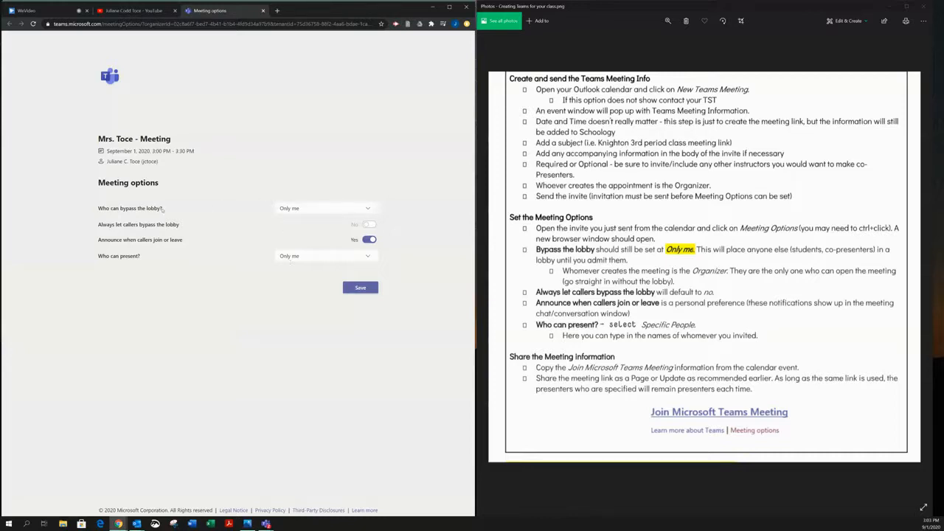
Step: Set 'Who can present?' to Specific people
left_click(325, 208)
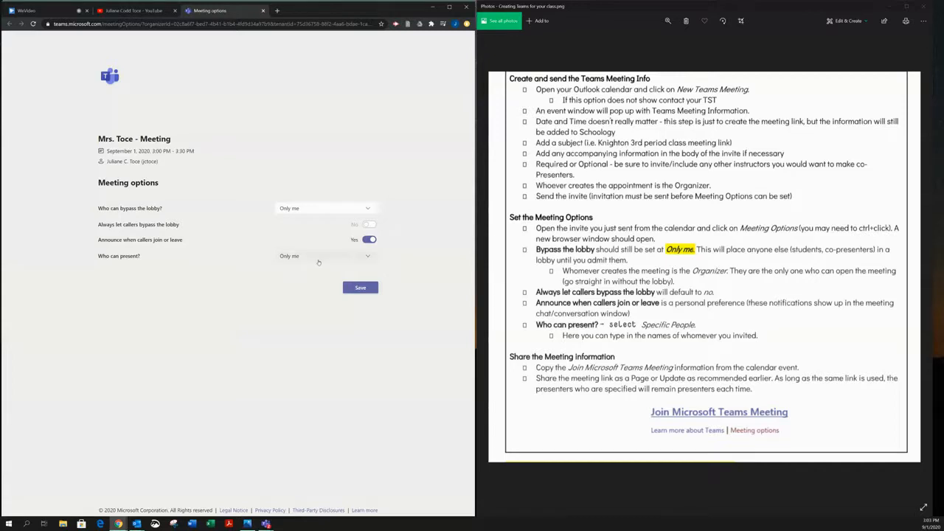
left_click(324, 256)
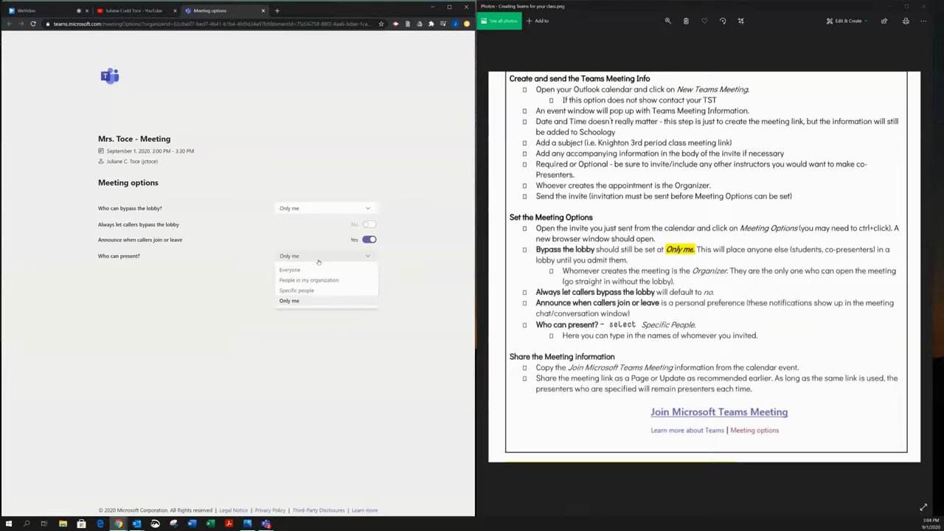
mouse_move(319, 299)
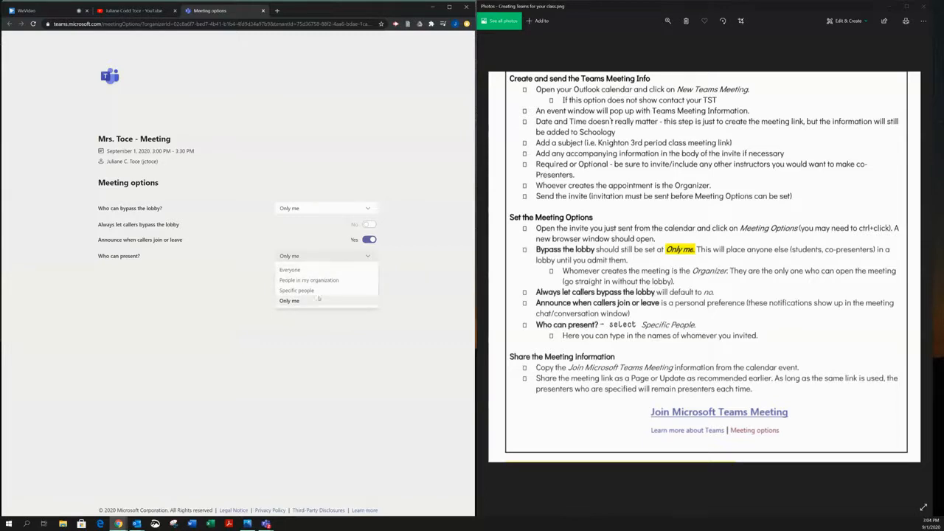
left_click(296, 290)
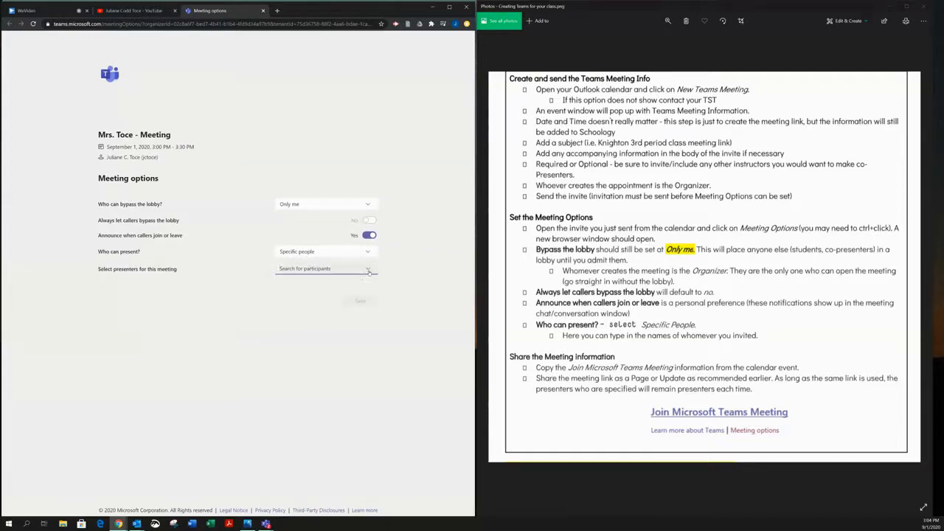
Step: Pick the two co-teachers, including Suzanne, as presenters, removing the wrong name
left_click(320, 268)
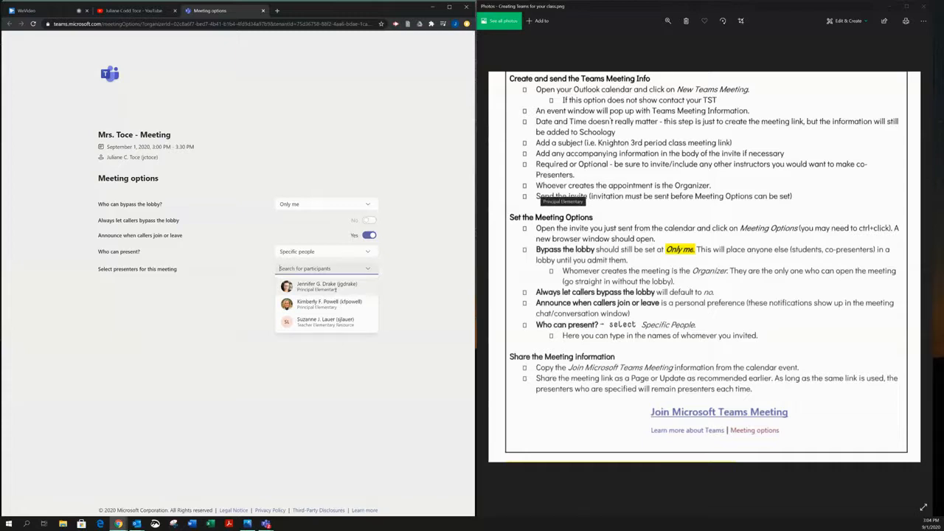
left_click(327, 286)
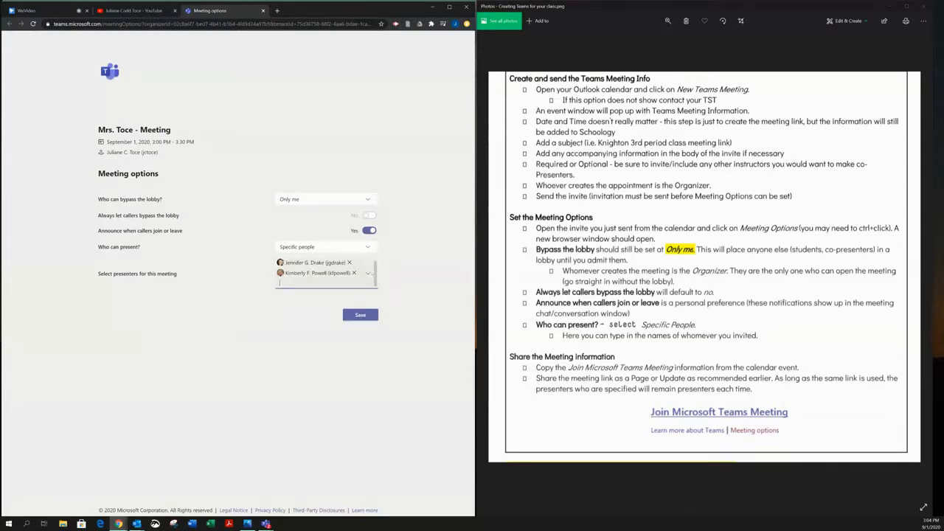
type("Suzanne")
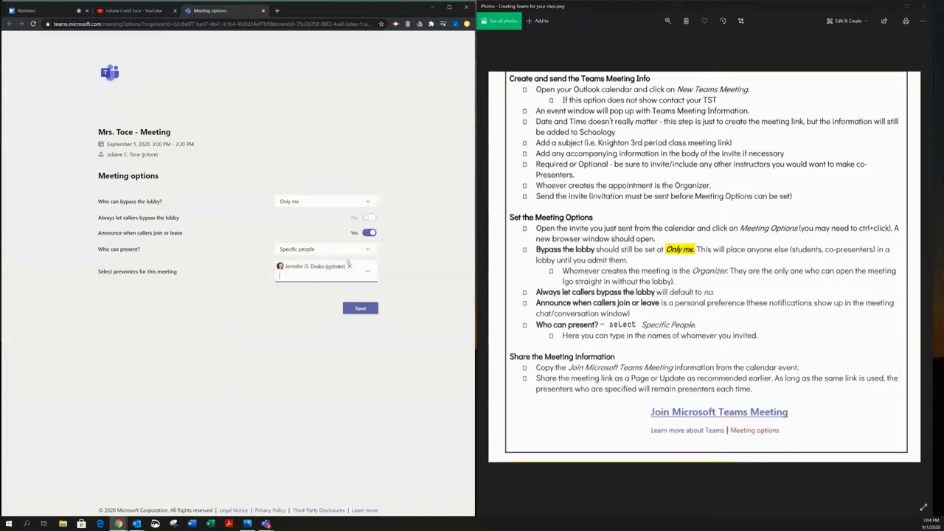
left_click(349, 266)
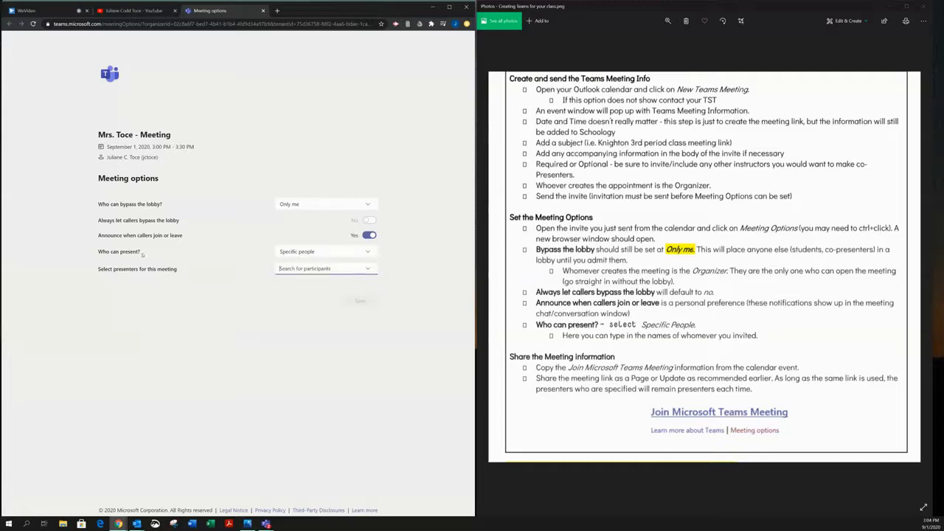
left_click(325, 252)
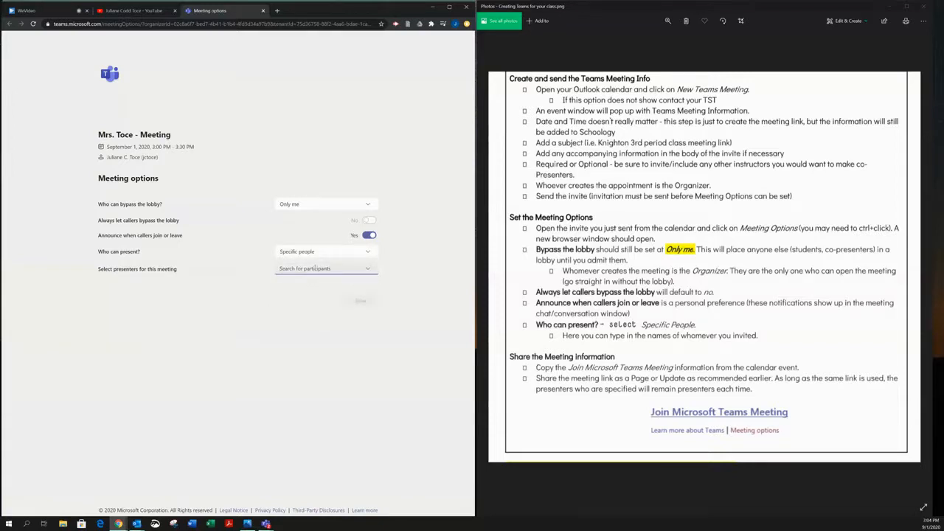
left_click(325, 267)
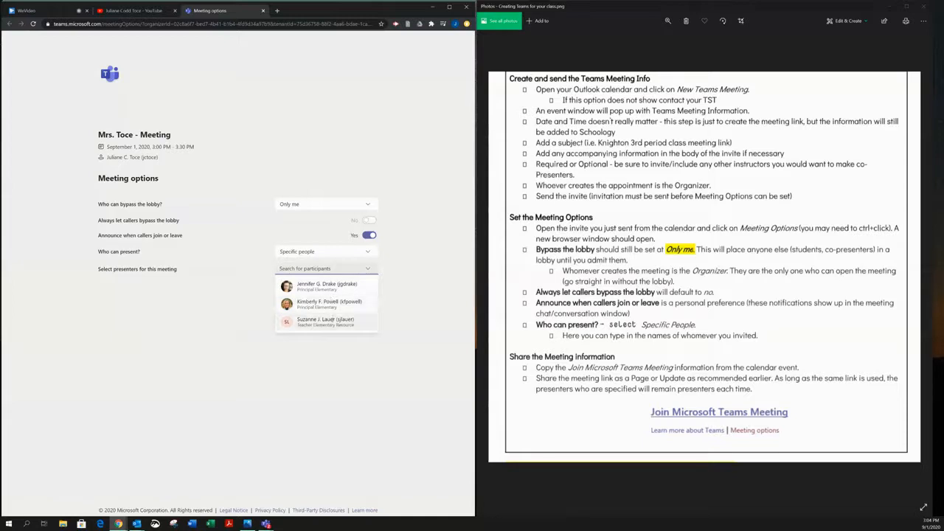
left_click(325, 321)
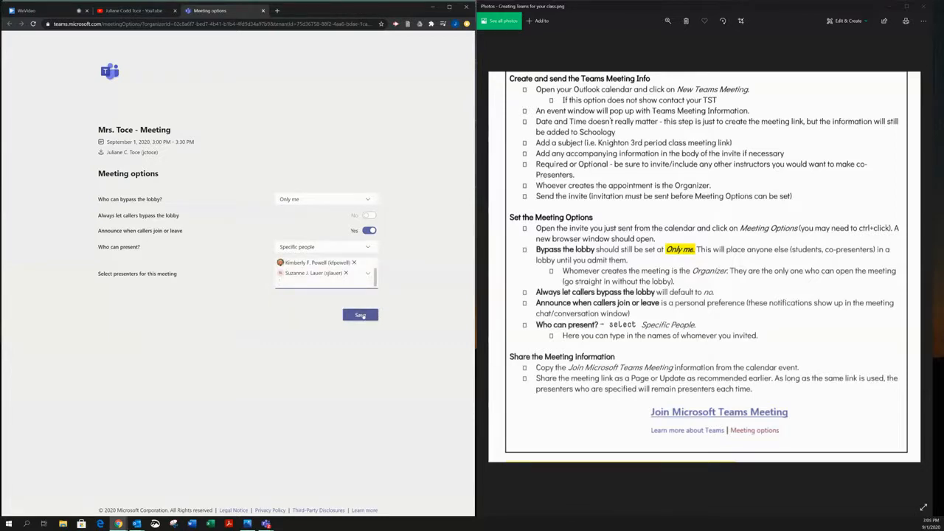
Step: Save the meeting options and go back to the Outlook invitation
left_click(360, 315)
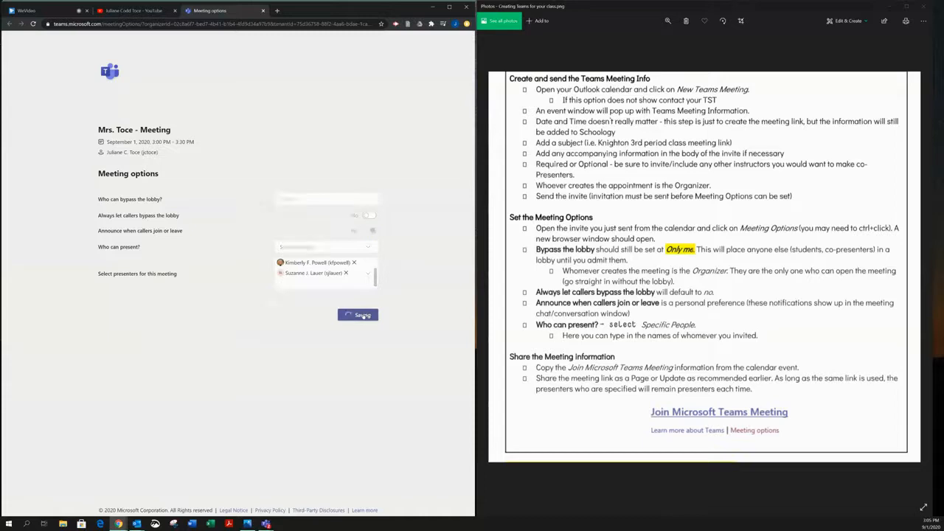
left_click(358, 315)
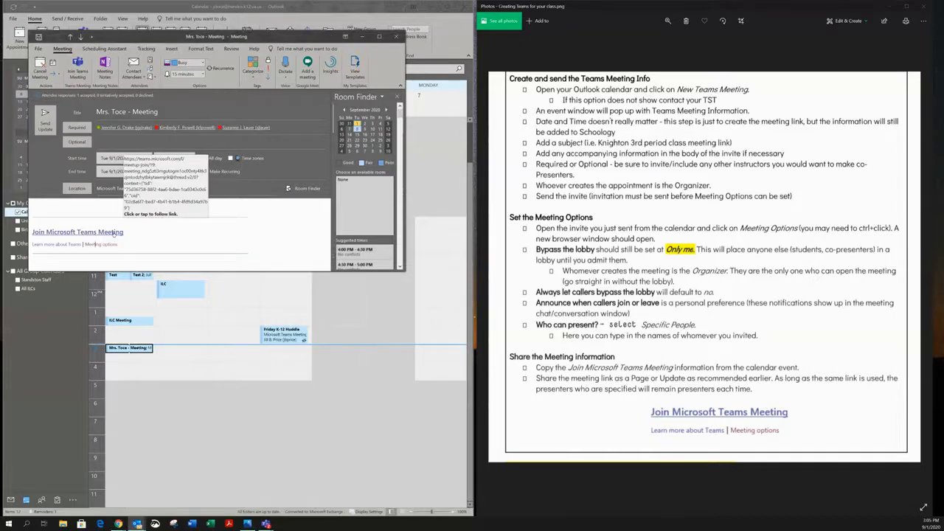
Step: Copy the Join Microsoft Teams Meeting hyperlink from the invitation
right_click(77, 232)
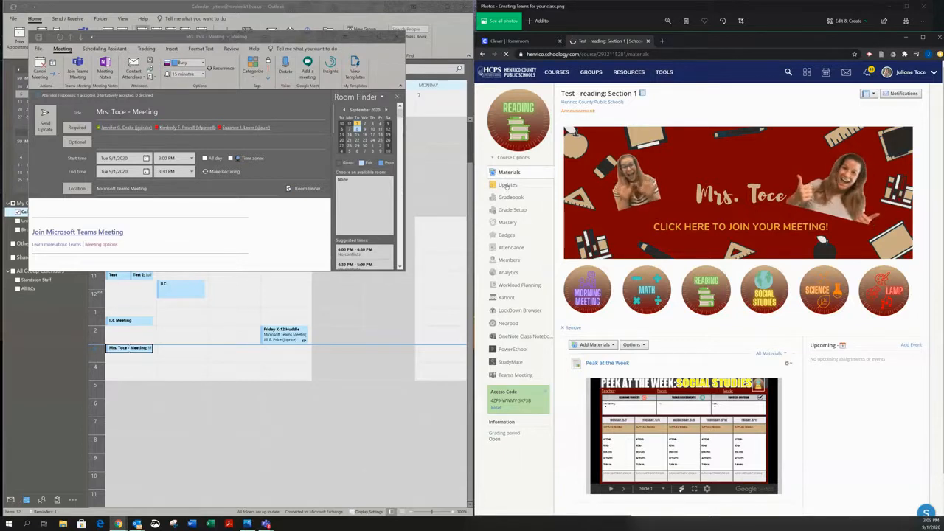
Step: Write a new course update reading 'Join Microsoft Teams Meeting' on the Updates page
left_click(507, 185)
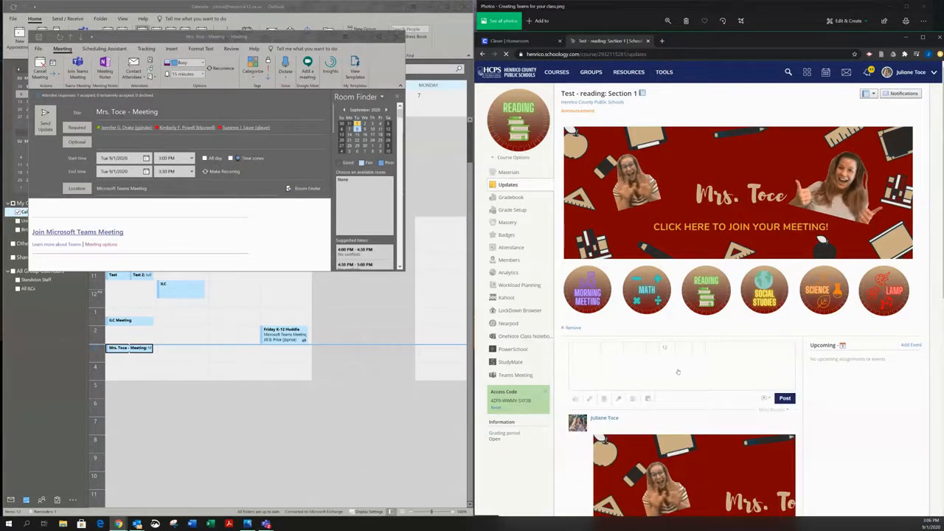
left_click(679, 368)
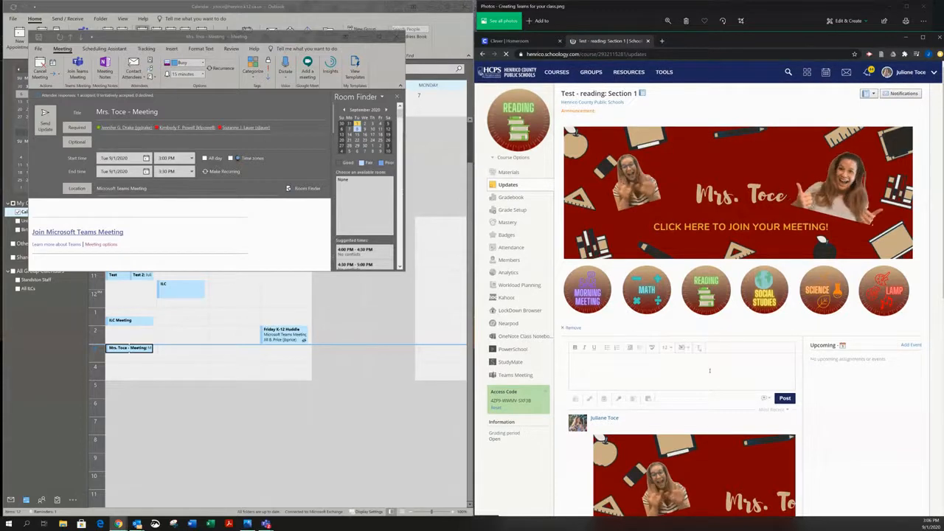
scroll("down", 3)
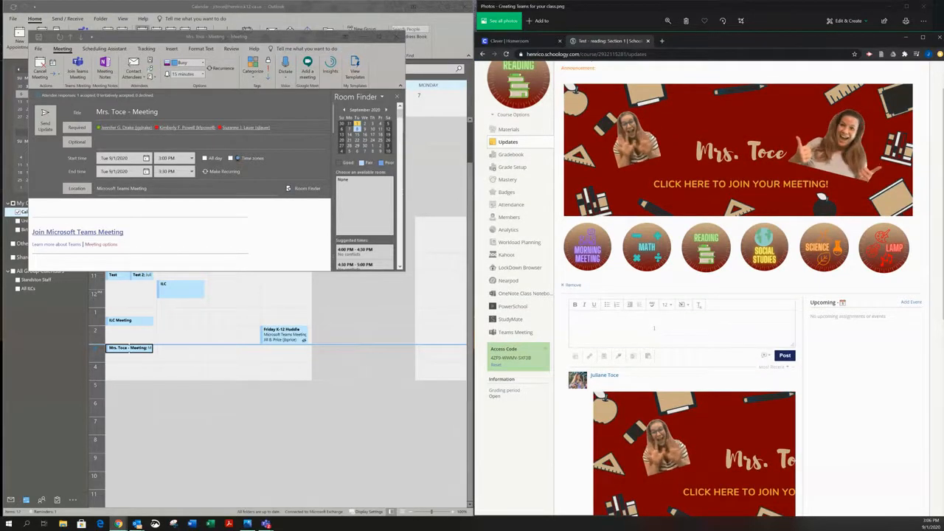
type("Join Microsoft Teams Meeting")
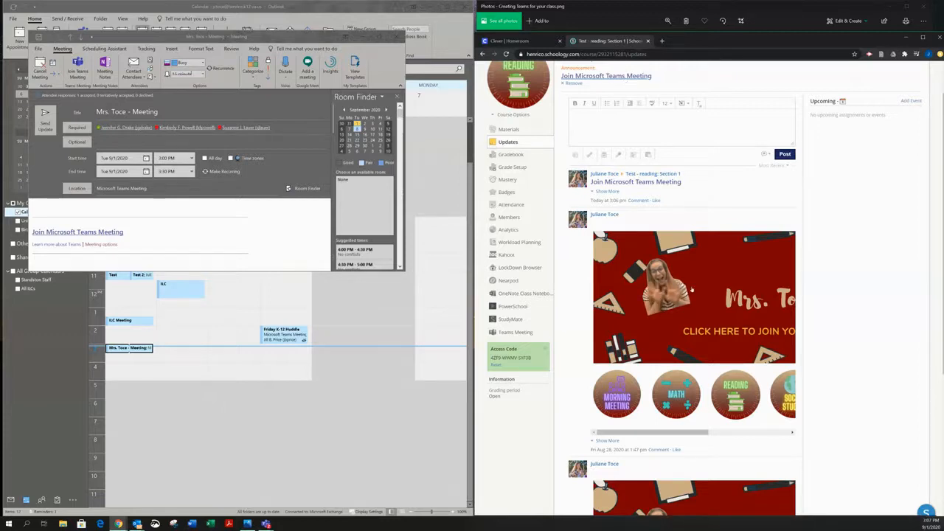
mouse_move(585, 103)
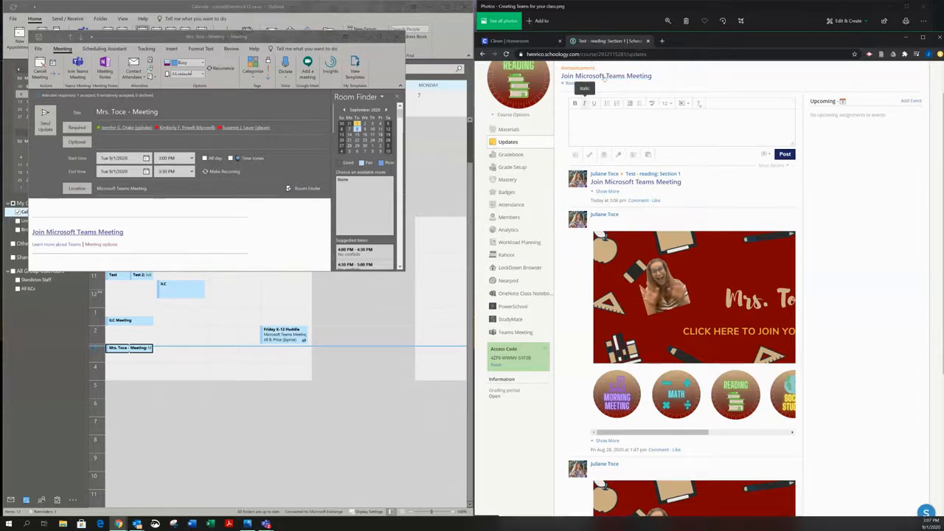